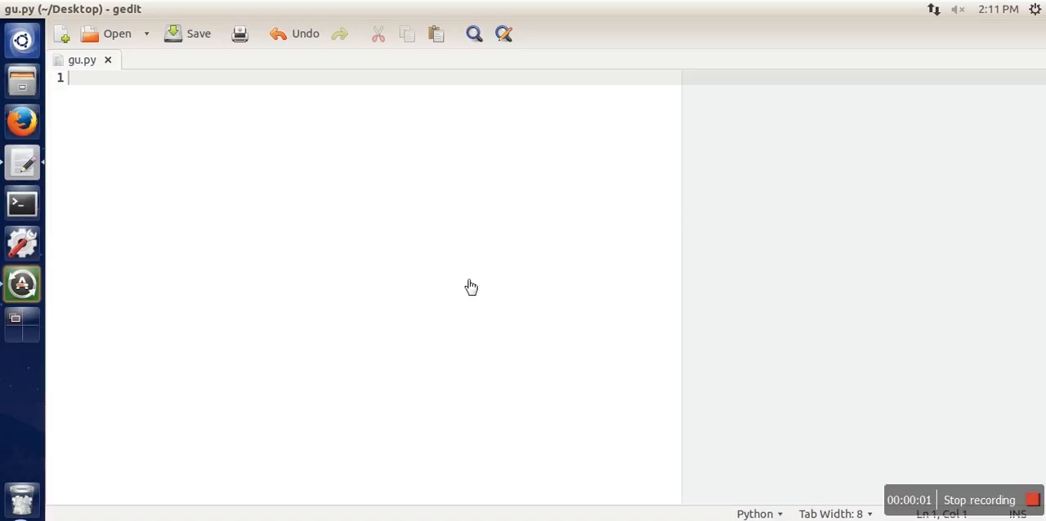
{"action": "mouse_move", "coordinate": [261, 183]}
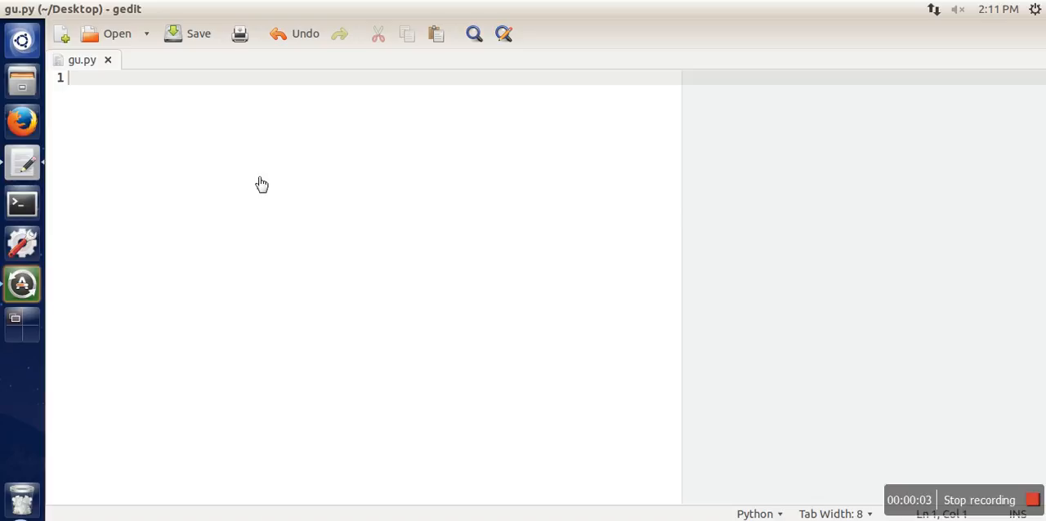
{"action": "mouse_move", "coordinate": [226, 166]}
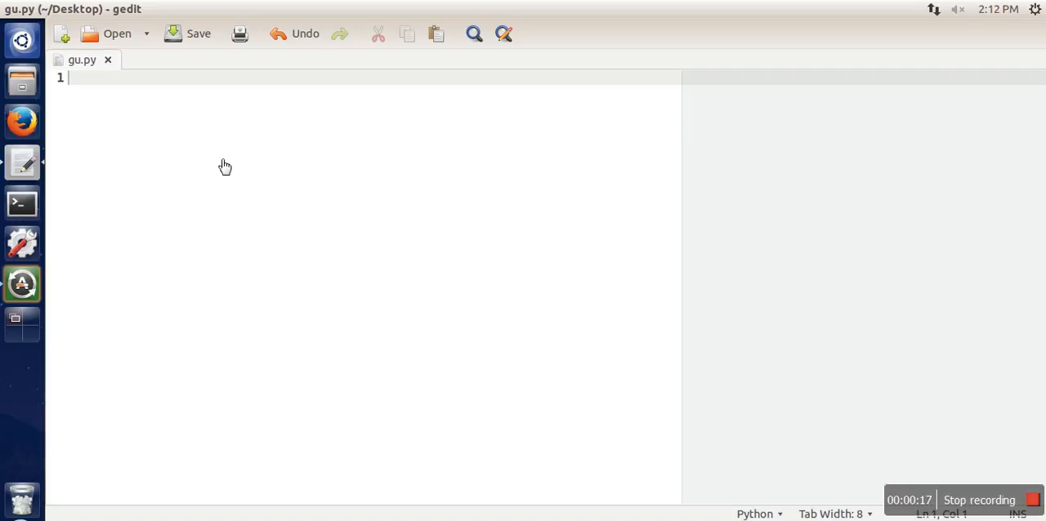
Write 'import Tkinter' and 'top=Tkinter.Tk()' at the top of gu.py
{"action": "type", "text": "imp"}
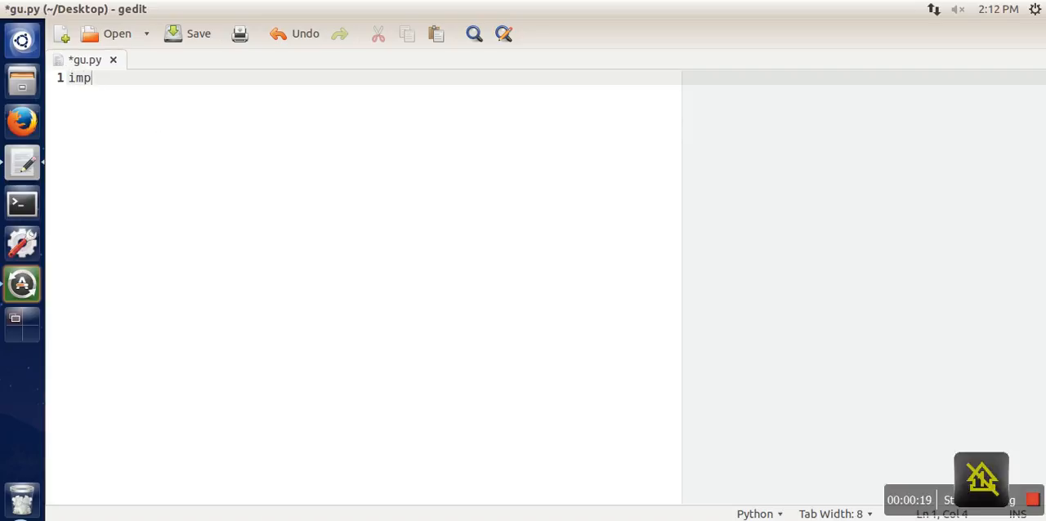
{"action": "type", "text": "ort Tkinter"}
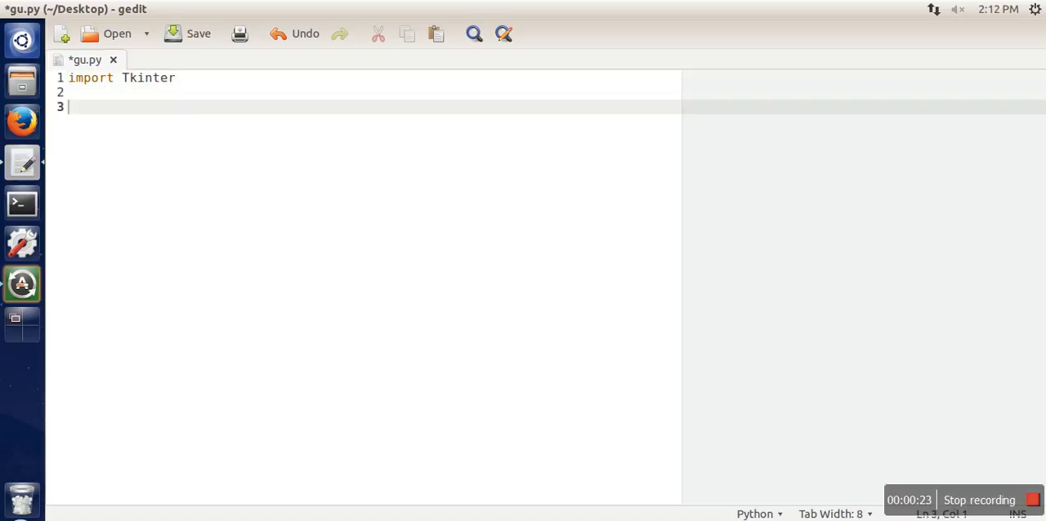
{"action": "type", "text": "top"}
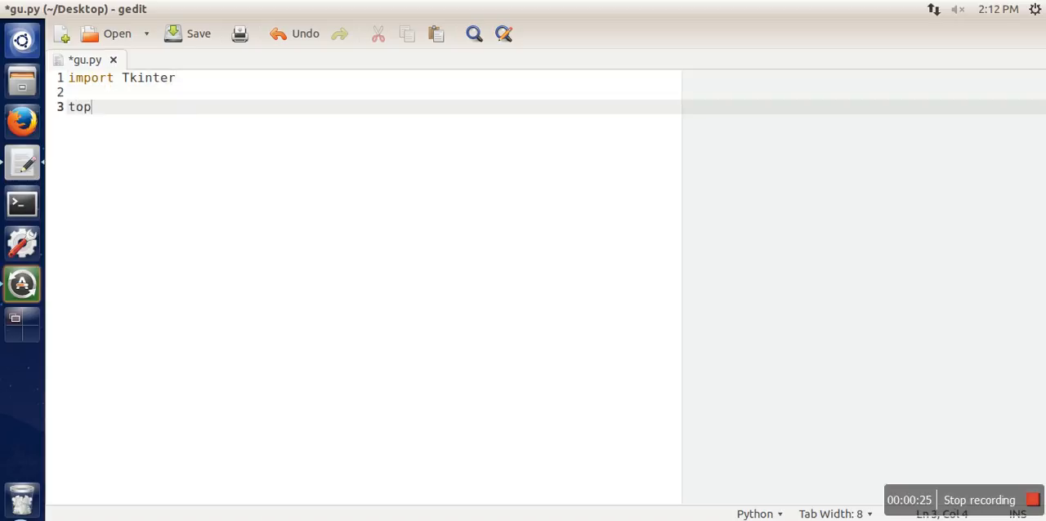
{"action": "type", "text": "="}
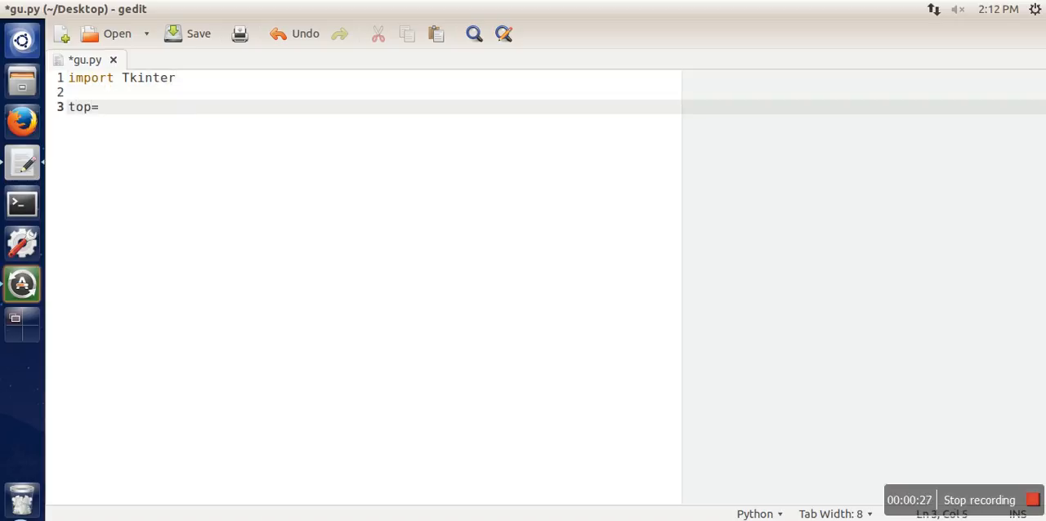
{"action": "type", "text": "T"}
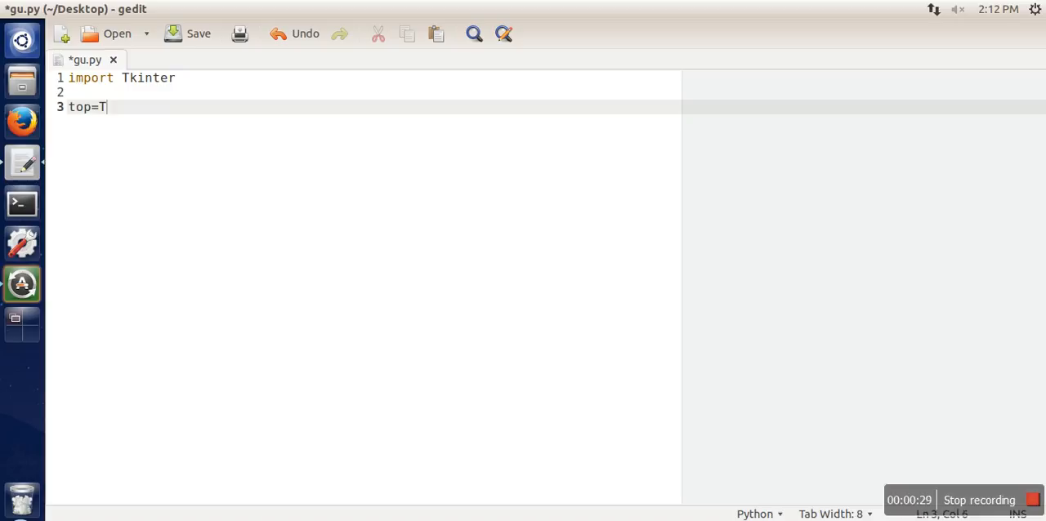
{"action": "type", "text": "kinter.Tk("}
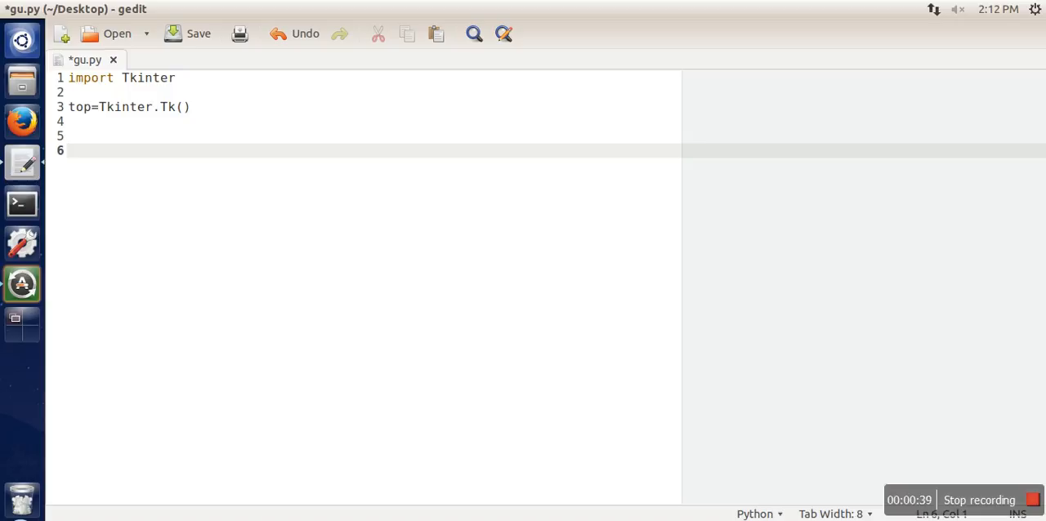
Type b1=Tkinter.Button(top,text='button1') on line 6
{"action": "type", "text": "b1="}
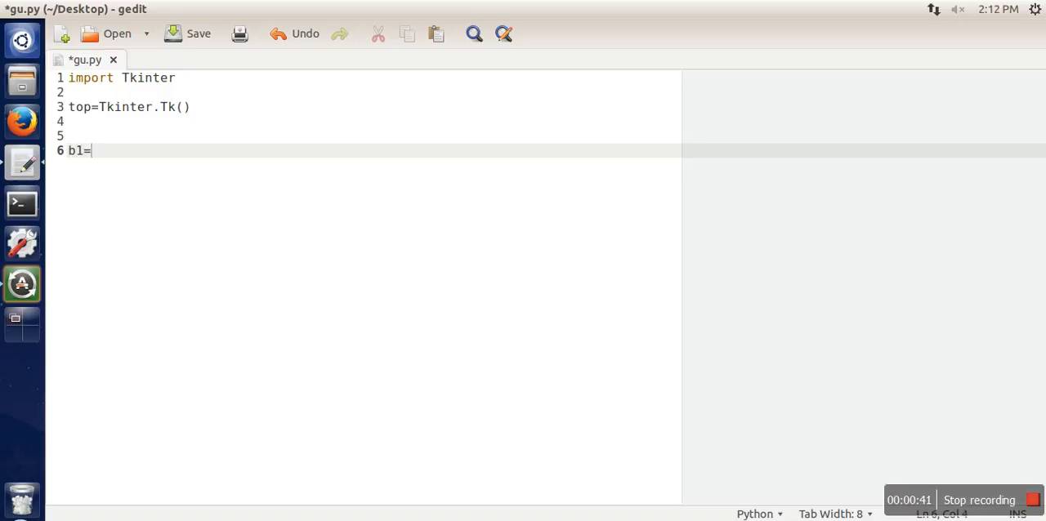
{"action": "type", "text": "T"}
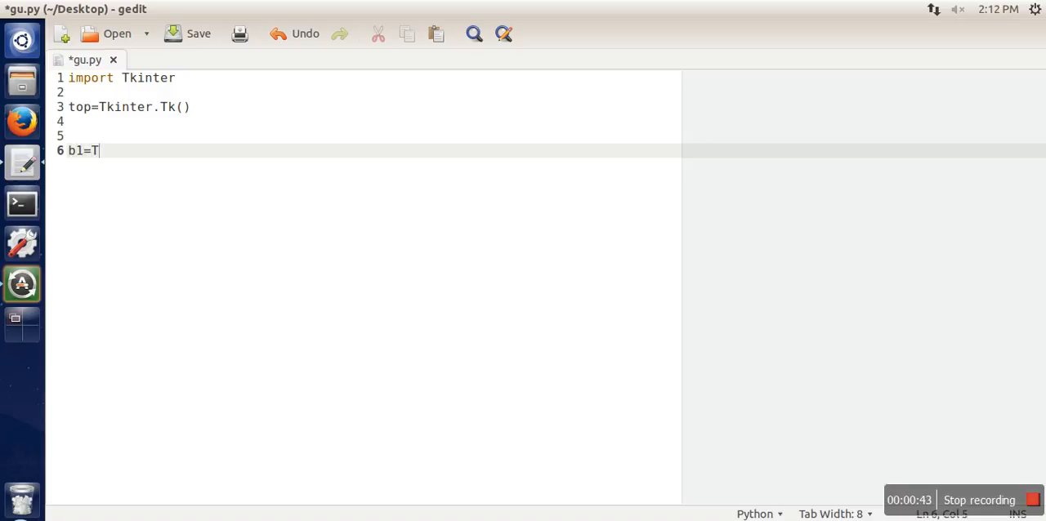
{"action": "type", "text": "kinter.Butt"}
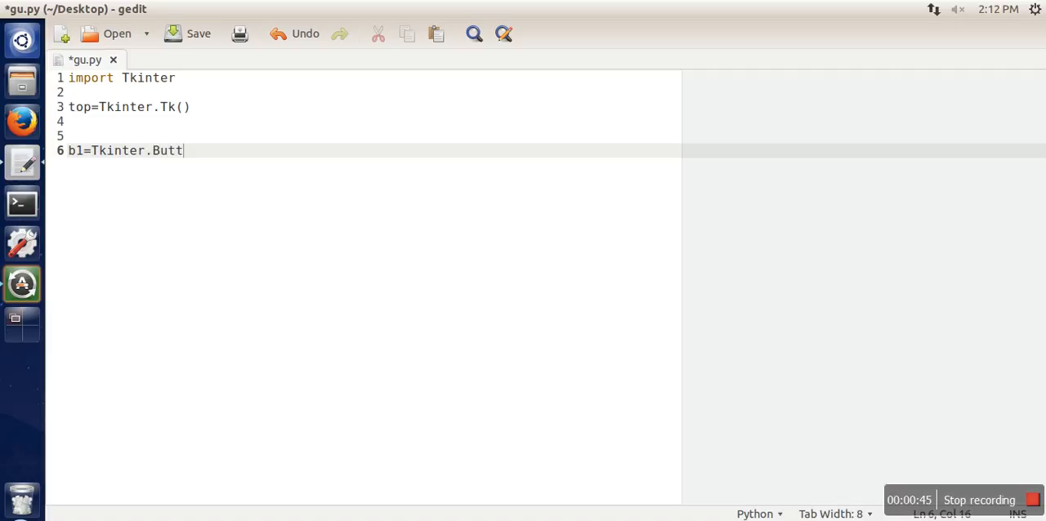
{"action": "type", "text": "on("}
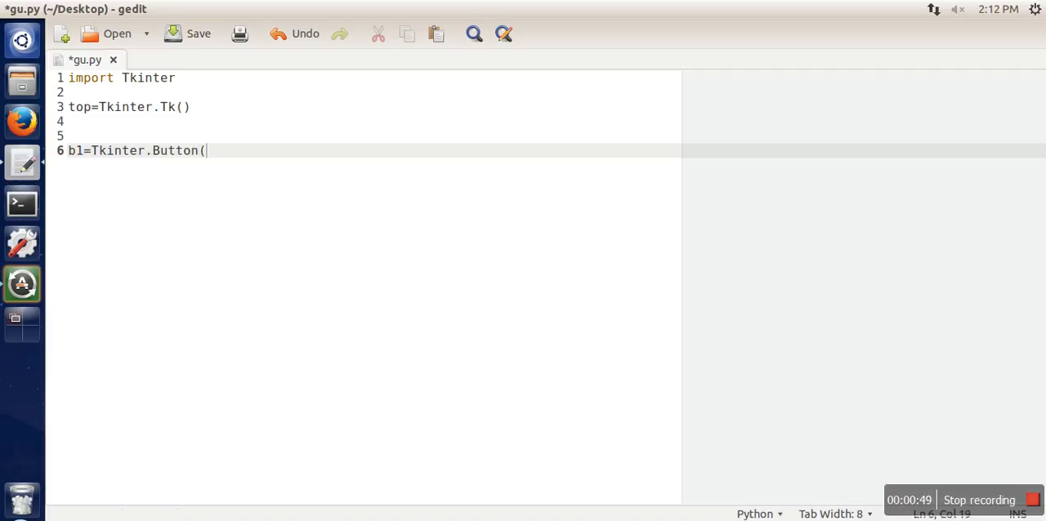
{"action": "type", "text": "top"}
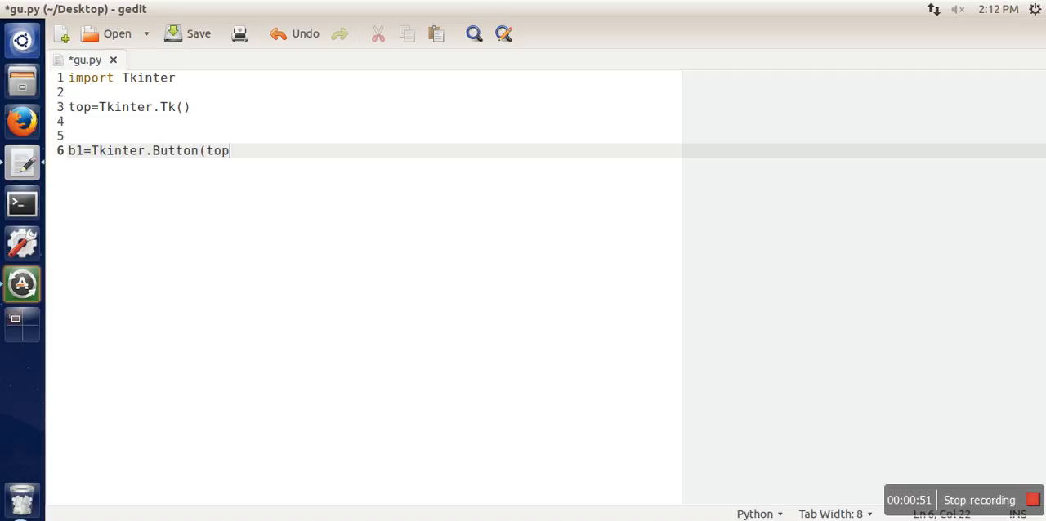
{"action": "type", "text": ","}
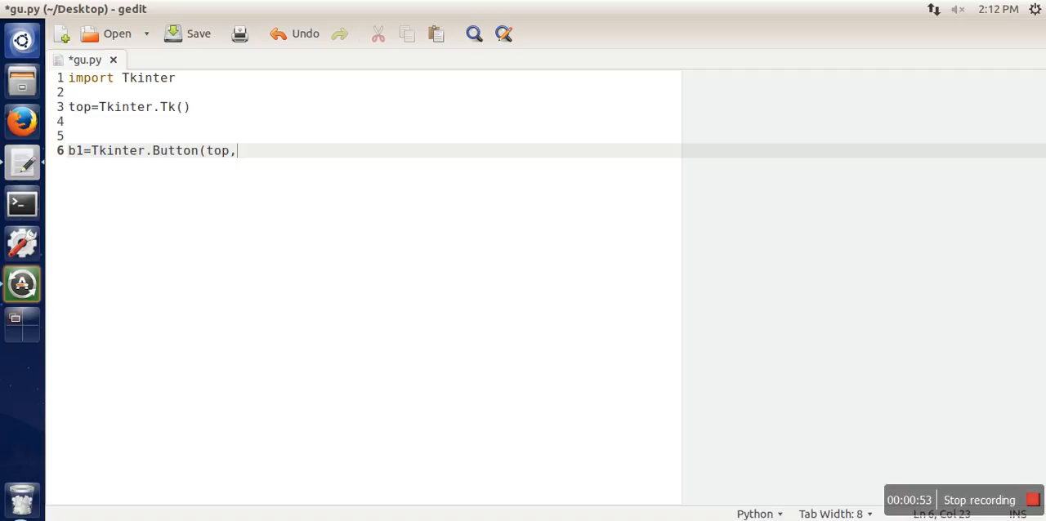
{"action": "type", "text": "text=''"}
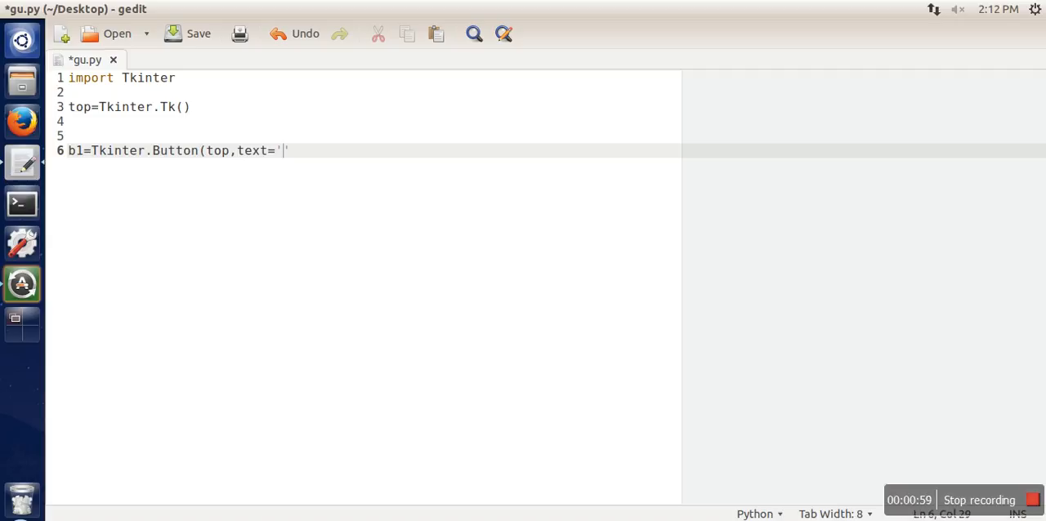
{"action": "type", "text": "button"}
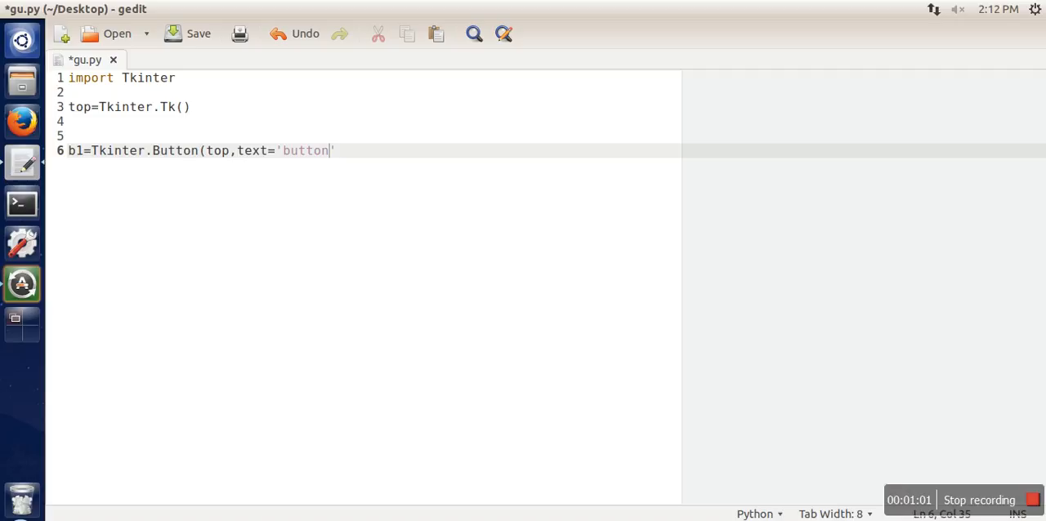
{"action": "type", "text": "1"}
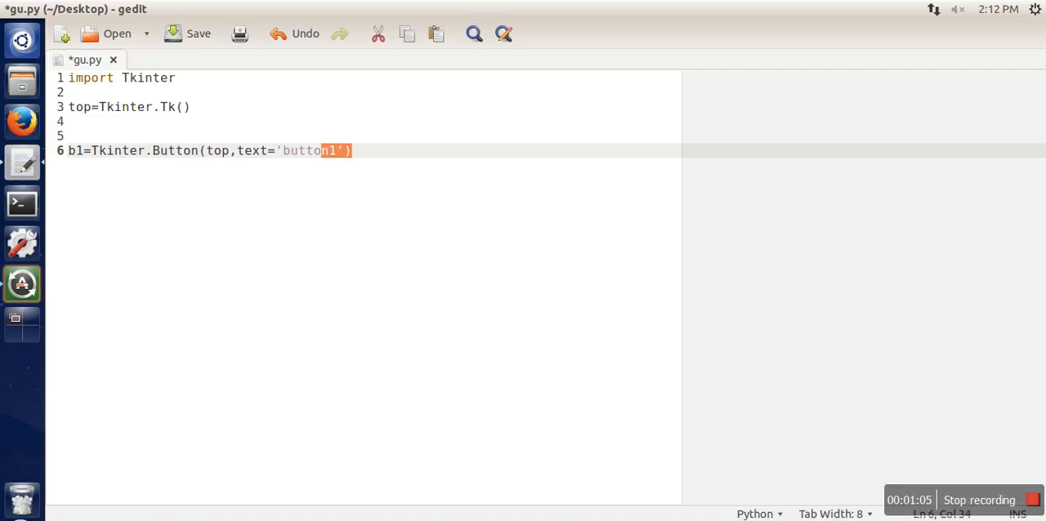
Duplicate the b1 line into b2, b3, b4 labelled button2–button4, then add blank lines
{"action": "key", "text": "Home"}
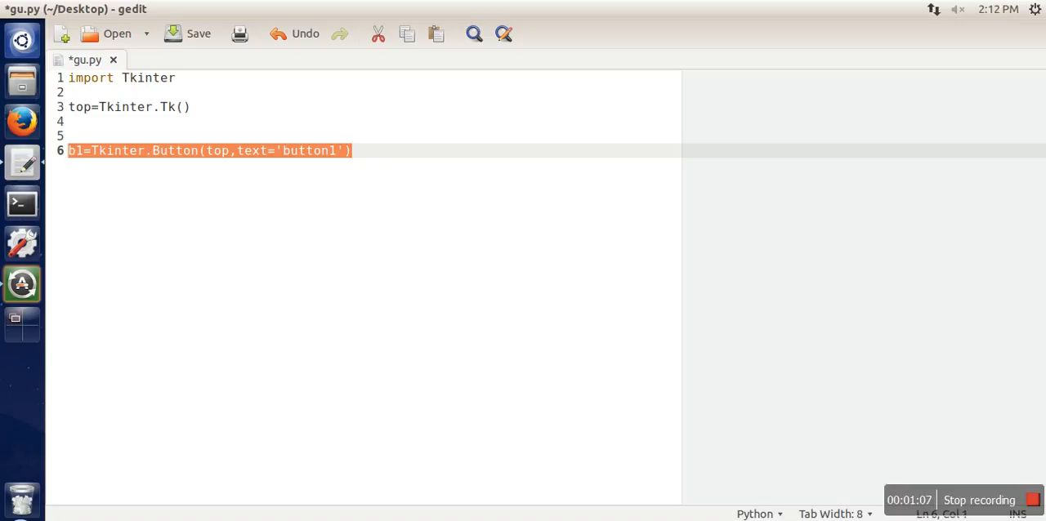
{"action": "key", "text": "Return"}
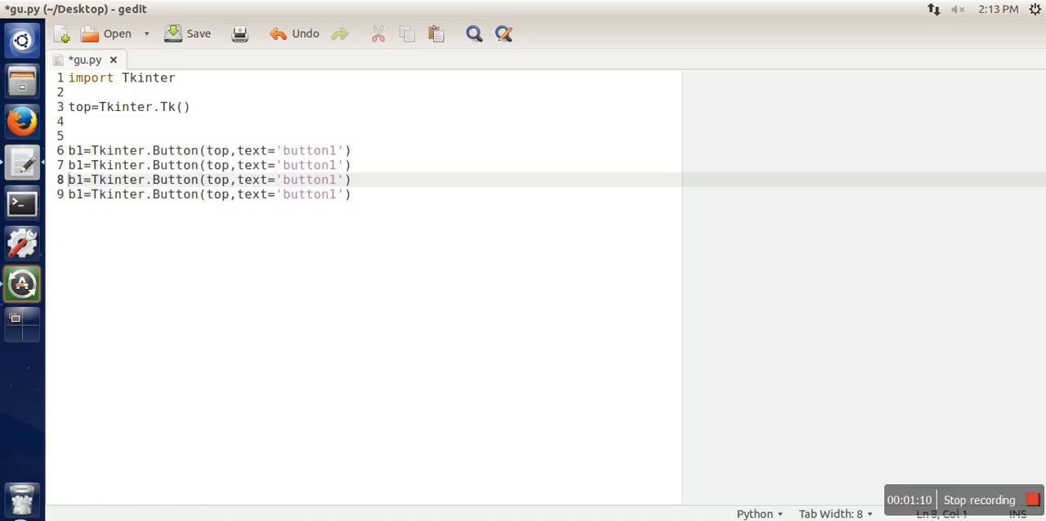
{"action": "left_click", "coordinate": [74, 165]}
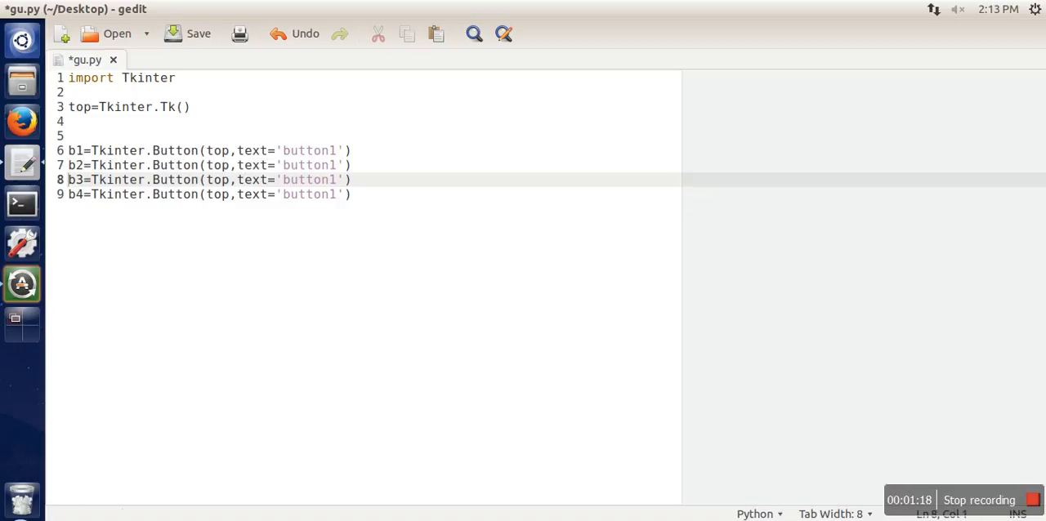
{"action": "type", "text": "2"}
{"action": "left_click", "coordinate": [366, 194]}
{"action": "type", "text": "4"}
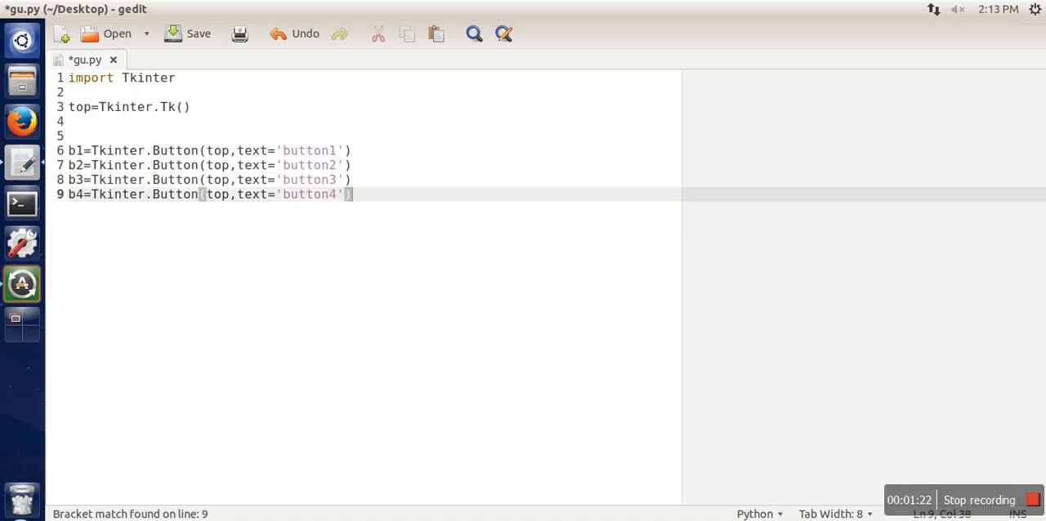
{"action": "key", "text": "Return"}
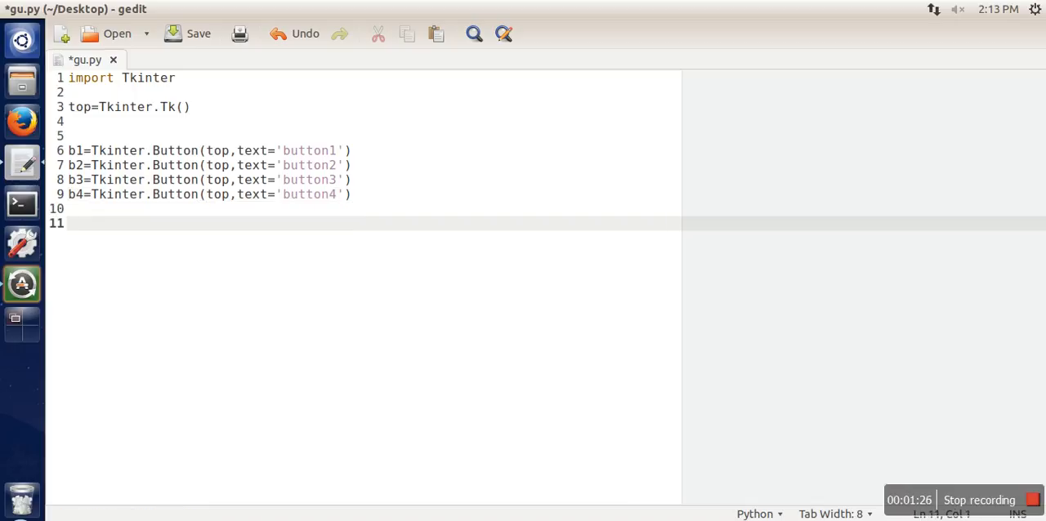
Type b1.pack(side='left') on line 11 and select that line for copying
{"action": "type", "text": "b1.pa"}
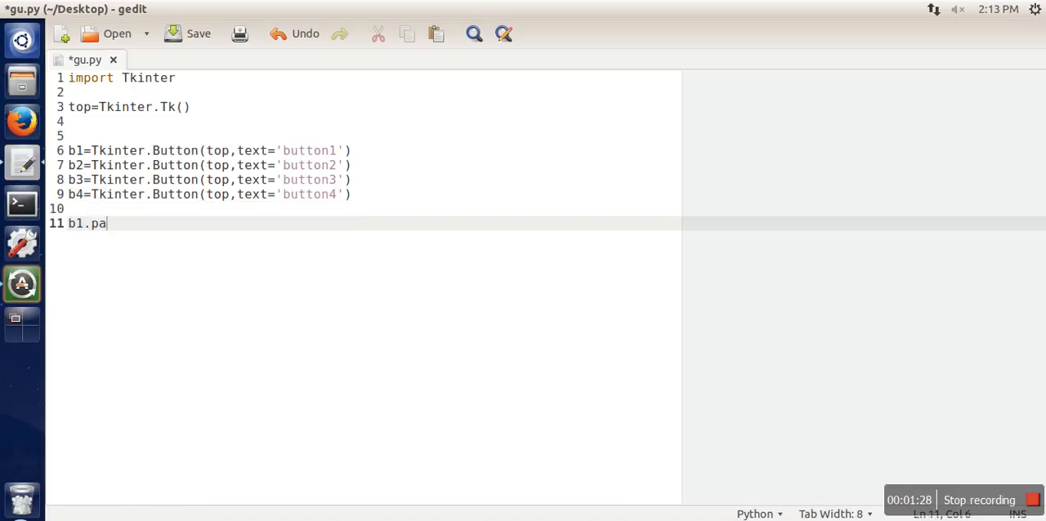
{"action": "type", "text": "ck("}
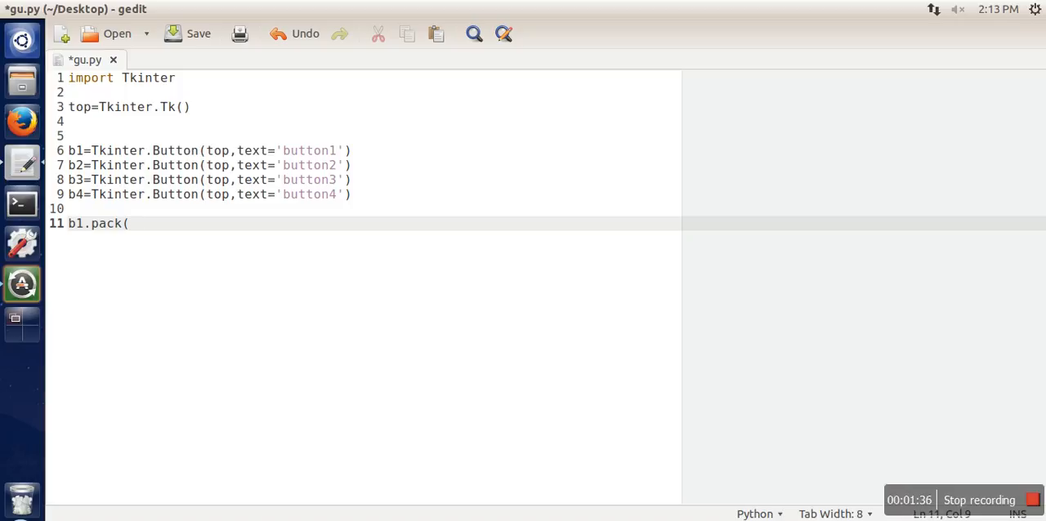
{"action": "type", "text": "side="}
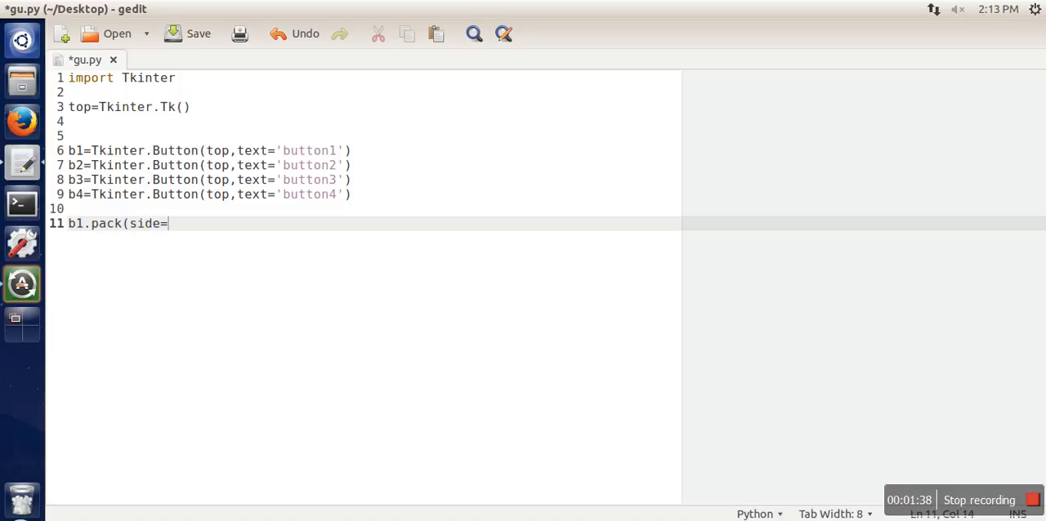
{"action": "type", "text": "'')"}
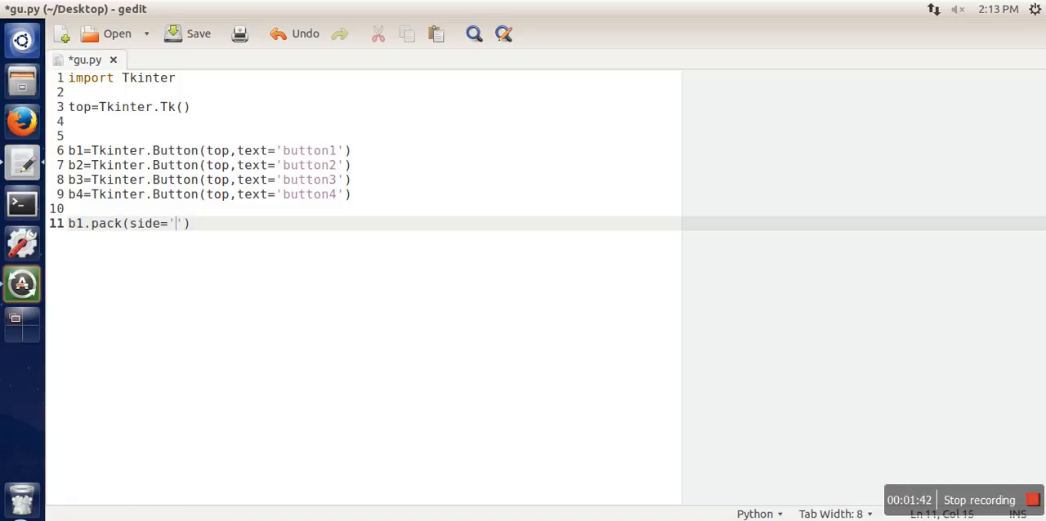
{"action": "type", "text": "left"}
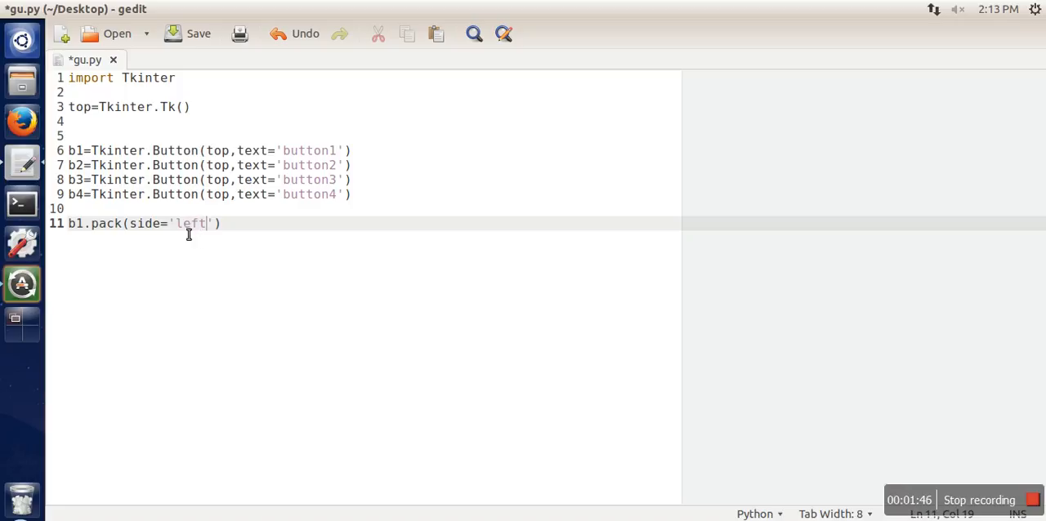
{"action": "mouse_move", "coordinate": [76, 229]}
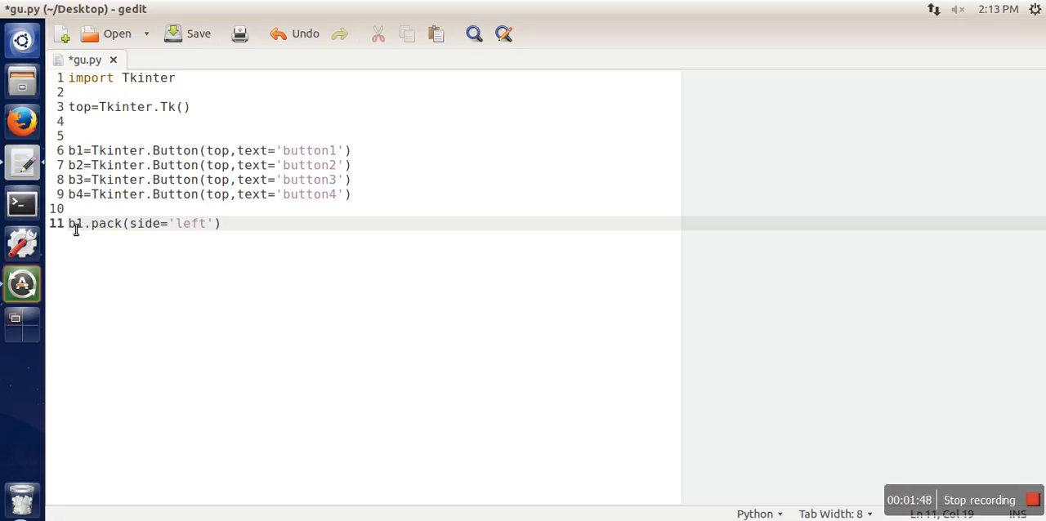
{"action": "double_click", "coordinate": [75, 223]}
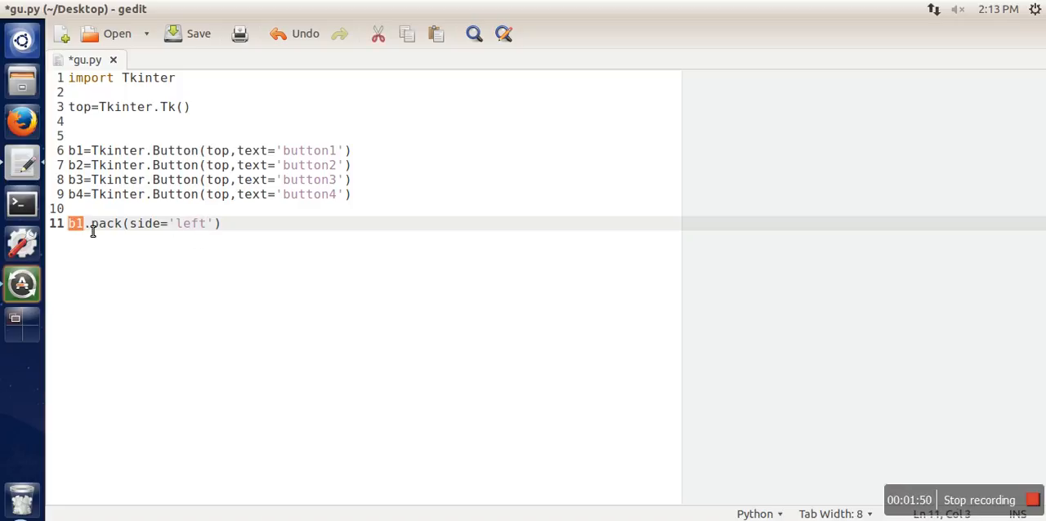
{"action": "mouse_move", "coordinate": [184, 232]}
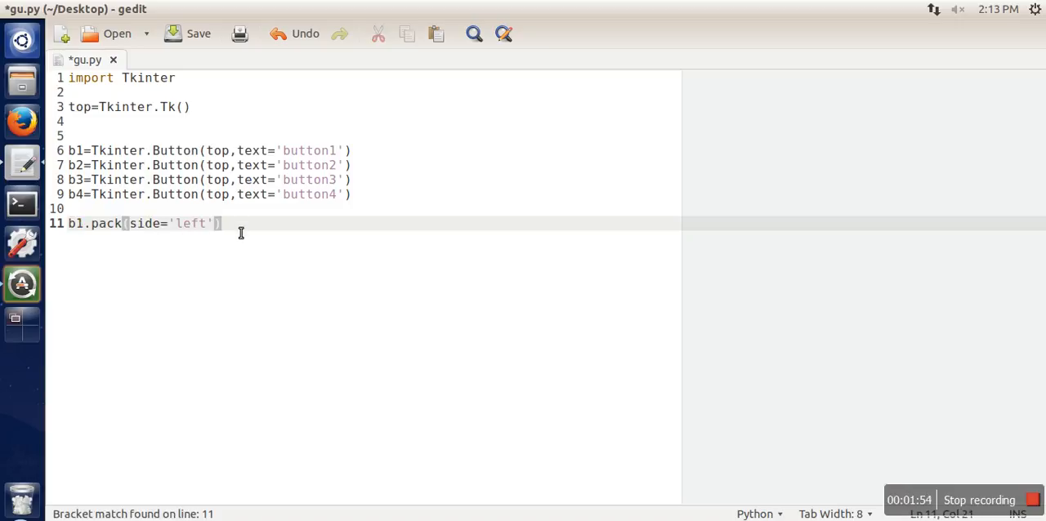
{"action": "triple_click", "coordinate": [143, 223]}
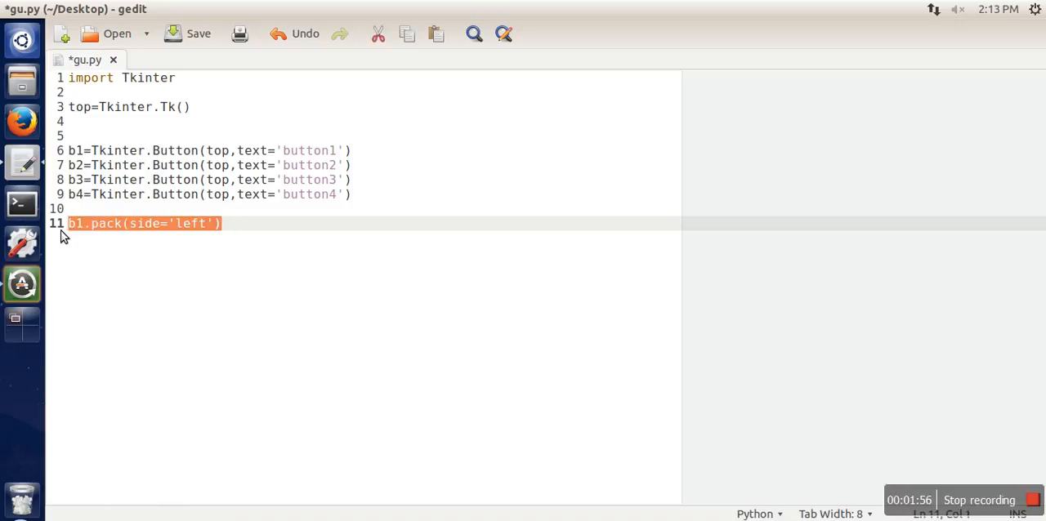
Add side='left' pack calls for b2–b4 and finish with top.mainloop()
{"action": "left_click", "coordinate": [239, 223]}
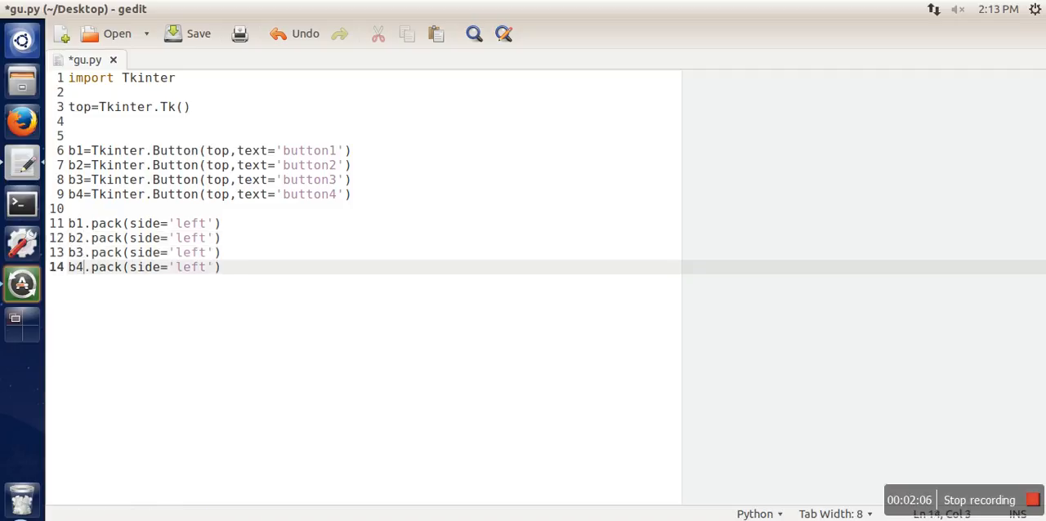
{"action": "key", "text": "Return"}
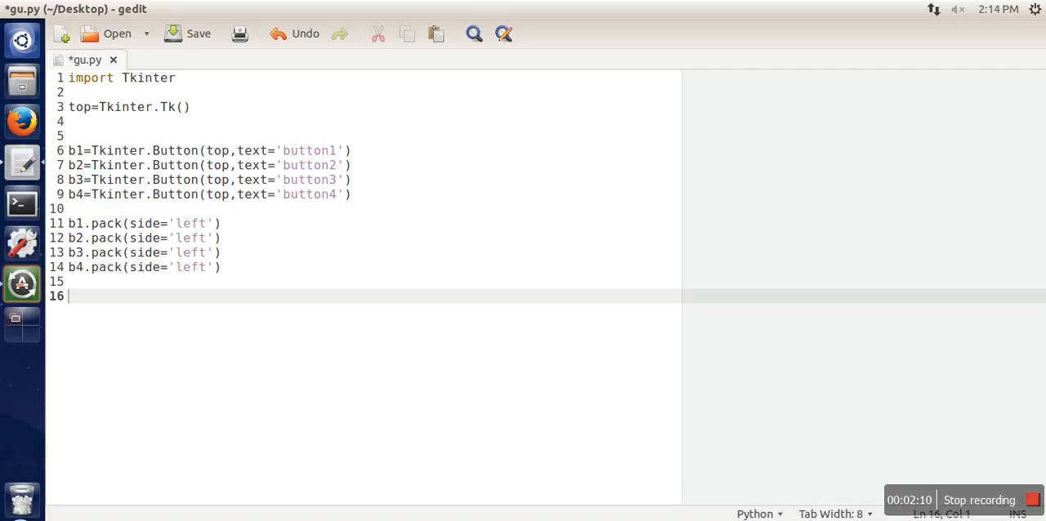
{"action": "type", "text": "top.main"}
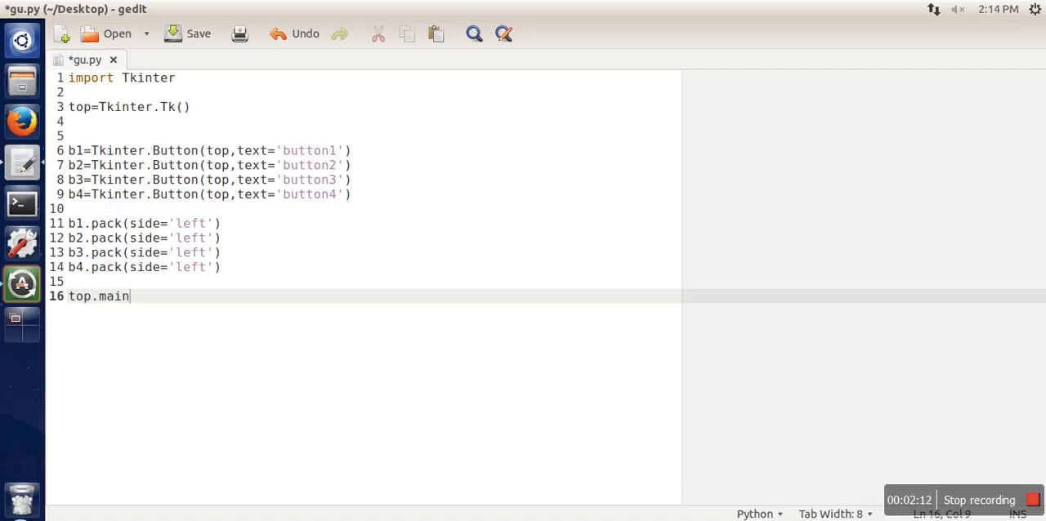
{"action": "type", "text": "loop()"}
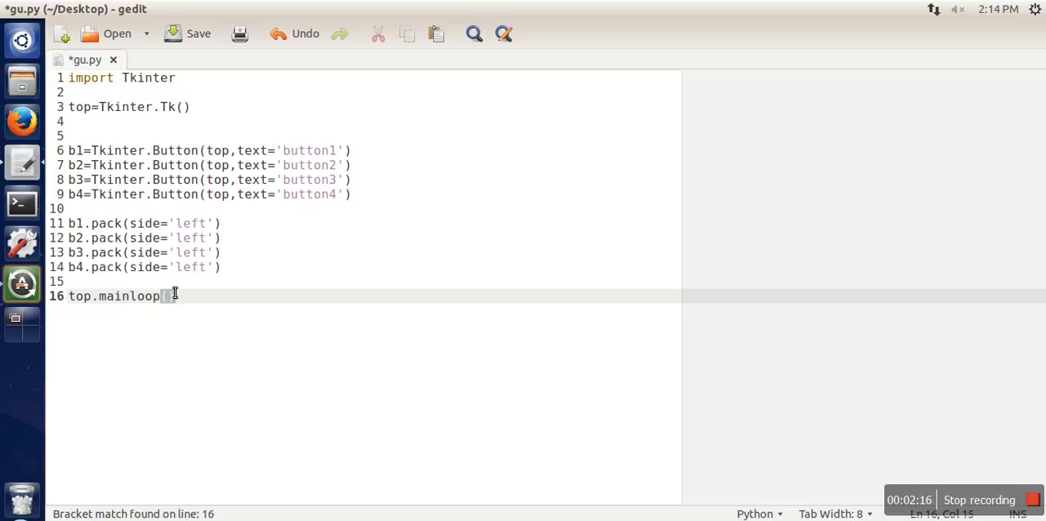
{"action": "mouse_move", "coordinate": [67, 171]}
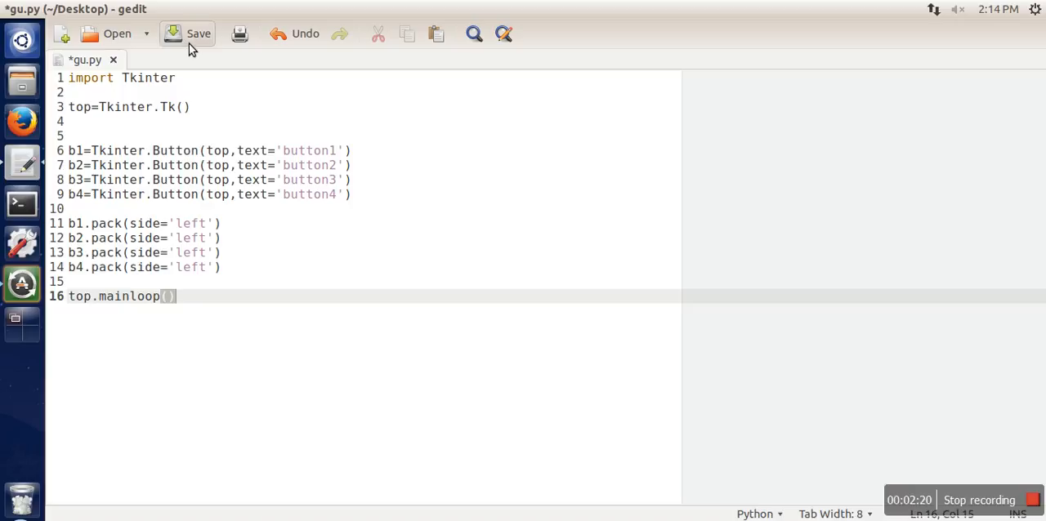
Save gu.py, run python gu.py, and enlarge the button window to inspect it
{"action": "left_click", "coordinate": [198, 34]}
{"action": "type", "text": "pytho"}
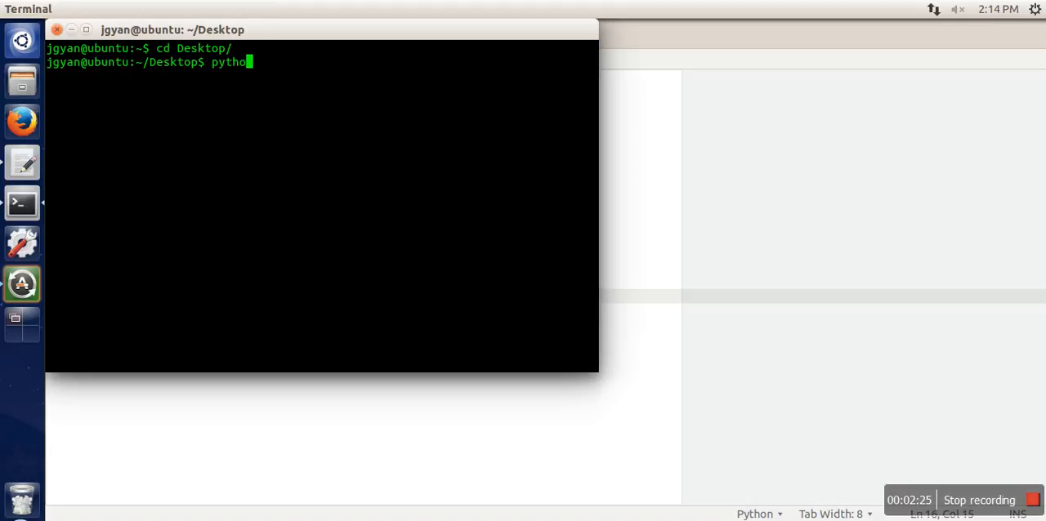
{"action": "type", "text": "n gu.py"}
{"action": "key", "text": "Return"}
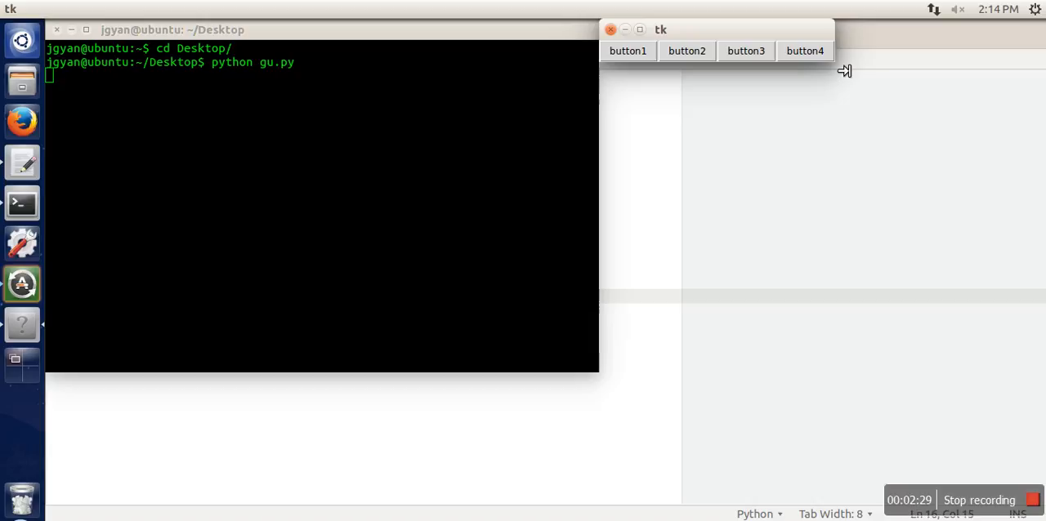
{"action": "left_click_drag", "start_coordinate": [843, 70], "coordinate": [899, 221]}
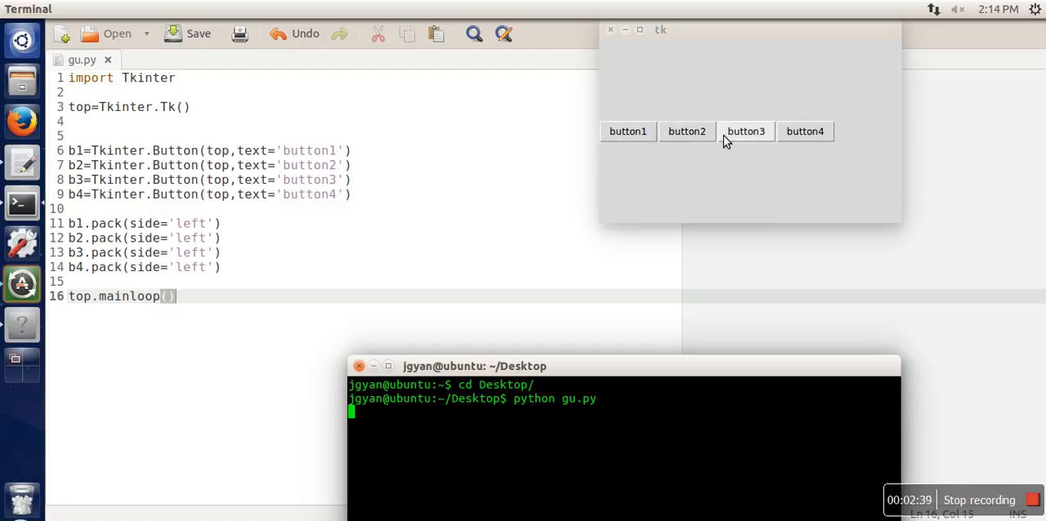
{"action": "mouse_move", "coordinate": [805, 131]}
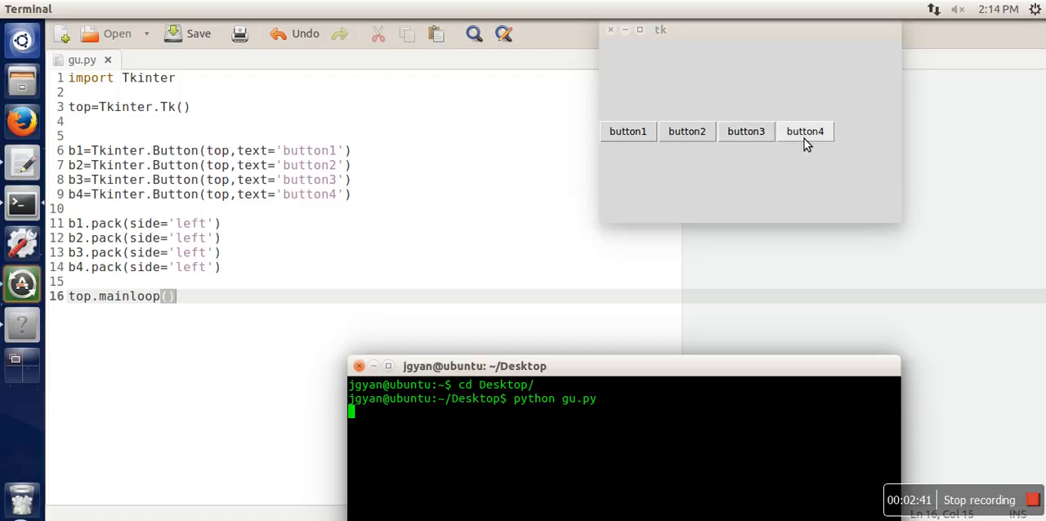
{"action": "mouse_move", "coordinate": [801, 143]}
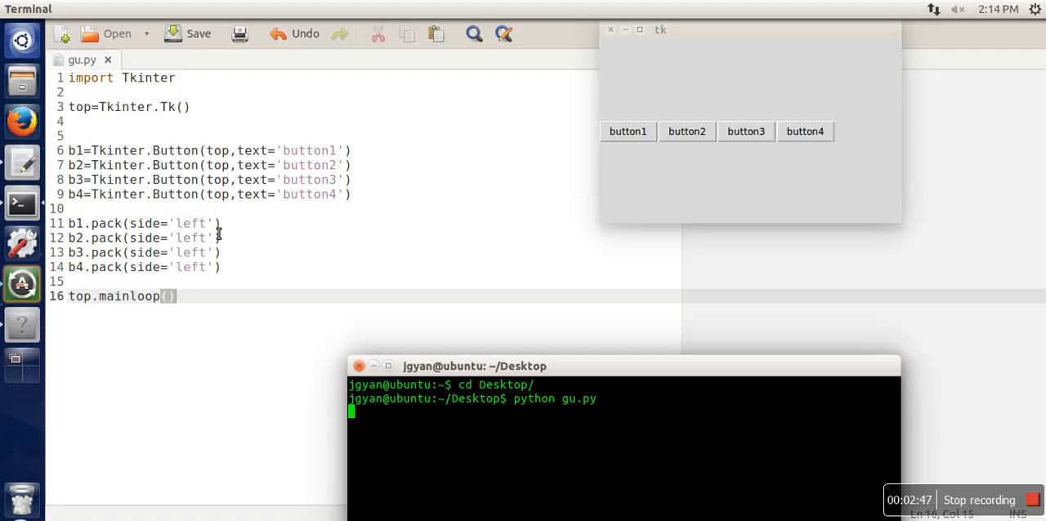
{"action": "mouse_move", "coordinate": [627, 131]}
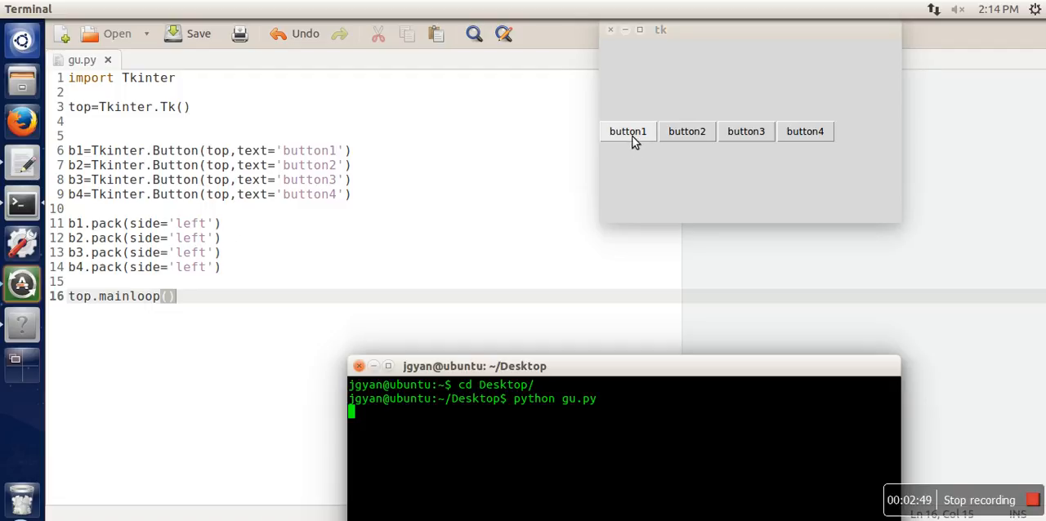
{"action": "mouse_move", "coordinate": [841, 146]}
{"action": "type", "text": "op"}
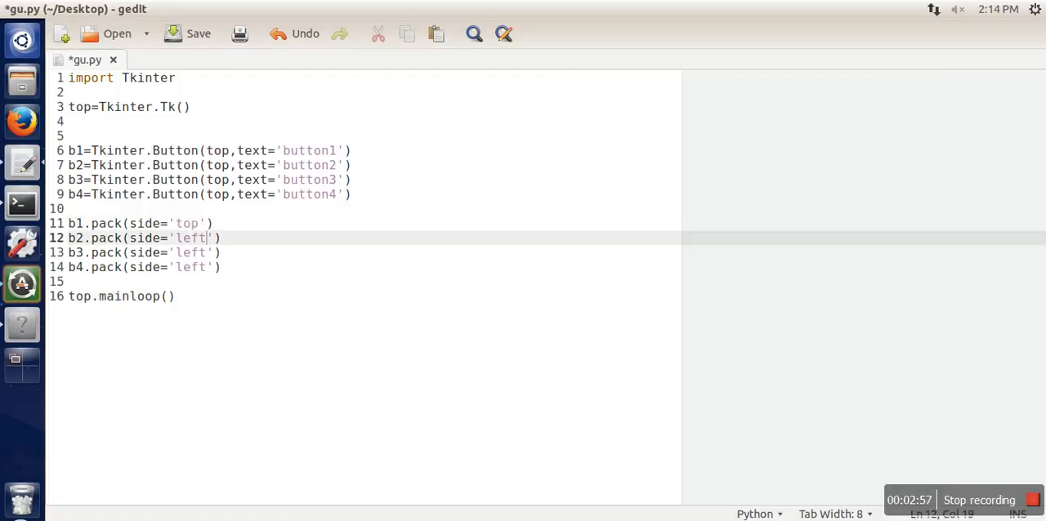
Change side='left' to side='top' in all four pack calls and save
{"action": "key", "text": "BackSpace"}
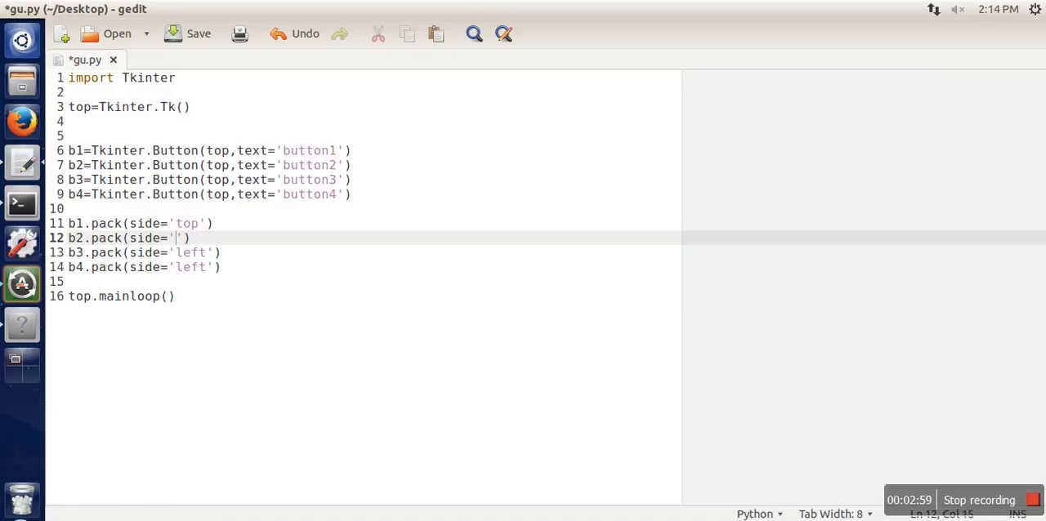
{"action": "type", "text": "top"}
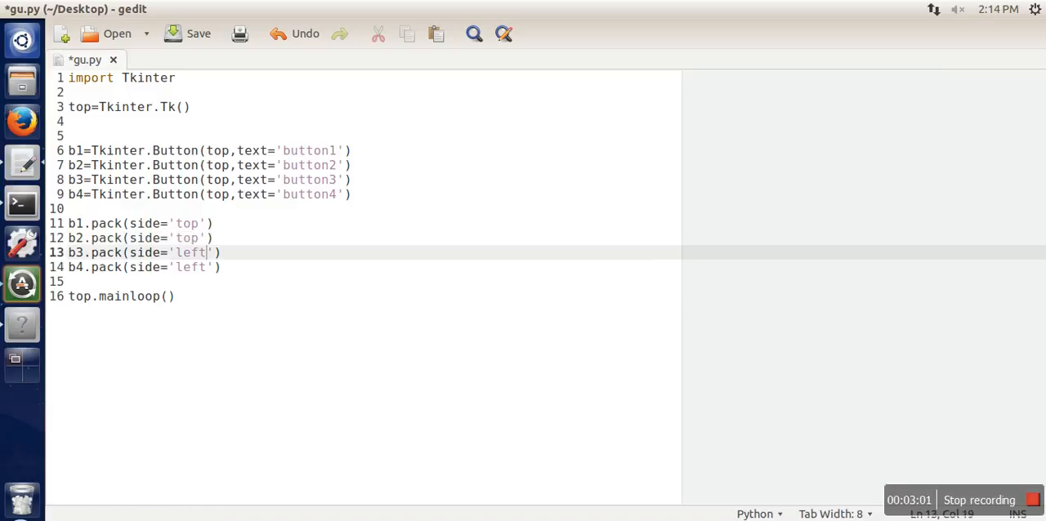
{"action": "type", "text": "top"}
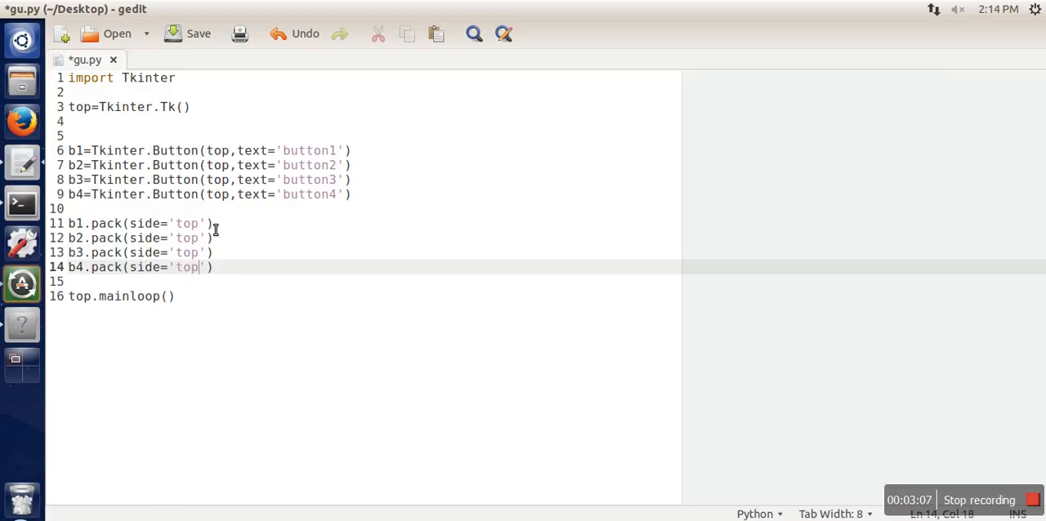
{"action": "left_click", "coordinate": [197, 33]}
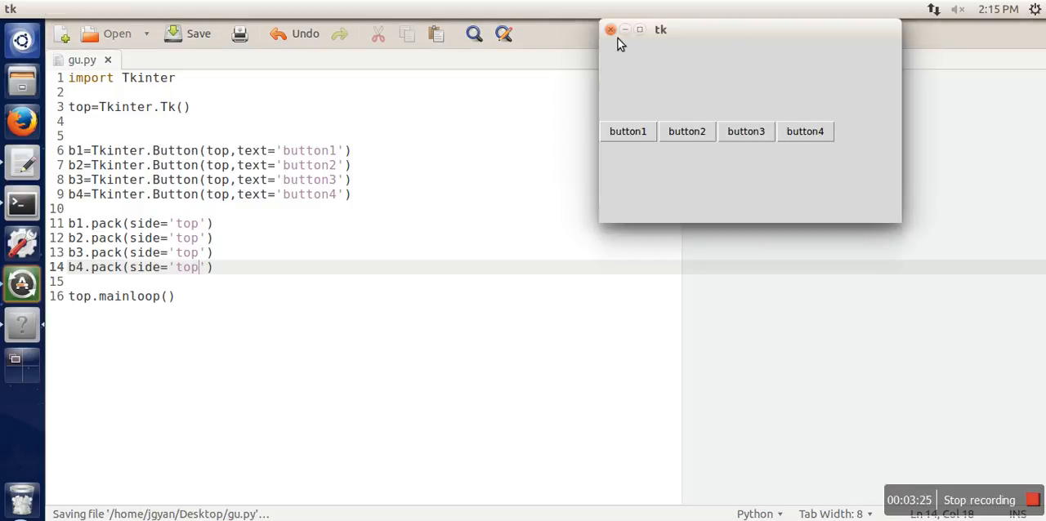
Close the old side-by-side tk button window
{"action": "left_click", "coordinate": [610, 30]}
{"action": "type", "text": "python gu.py"}
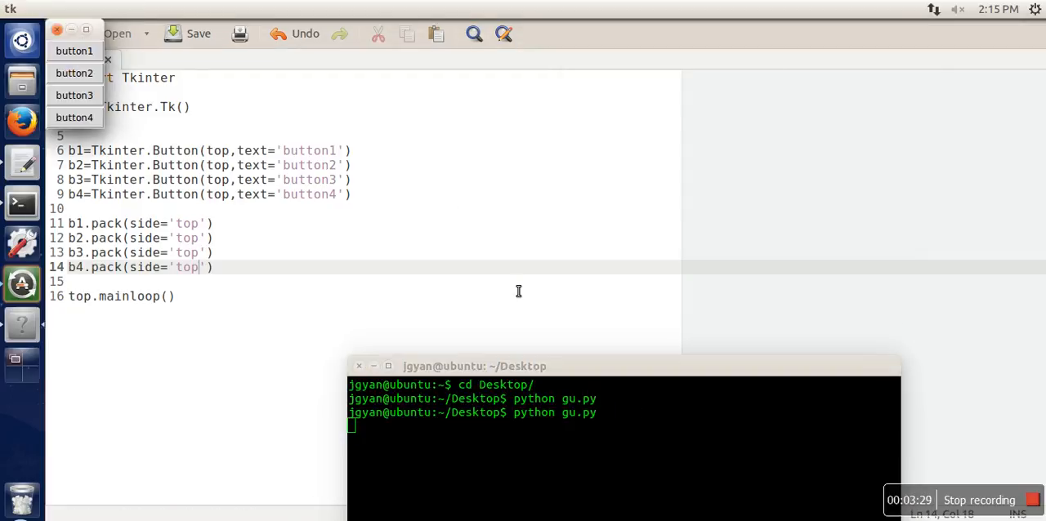
{"action": "mouse_move", "coordinate": [109, 136]}
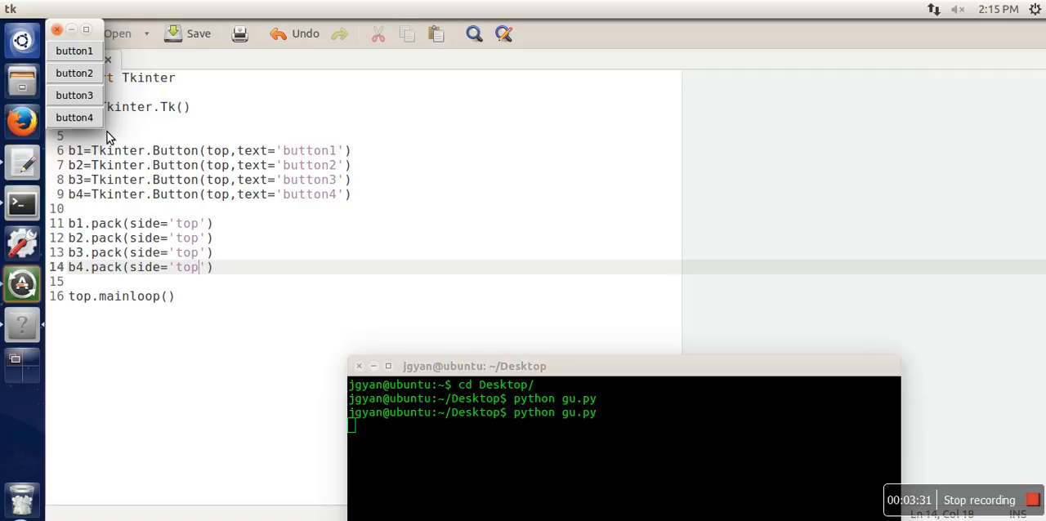